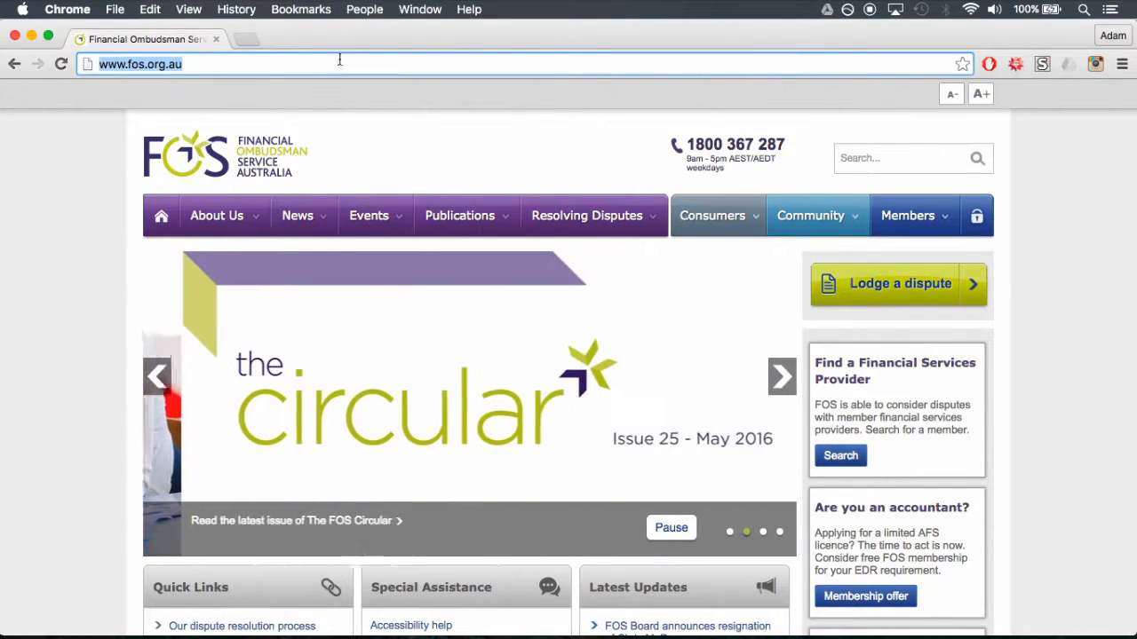
Open the 'Before you lodge a dispute' guidance from the homepage's Lodge a dispute button
left_click(897, 284)
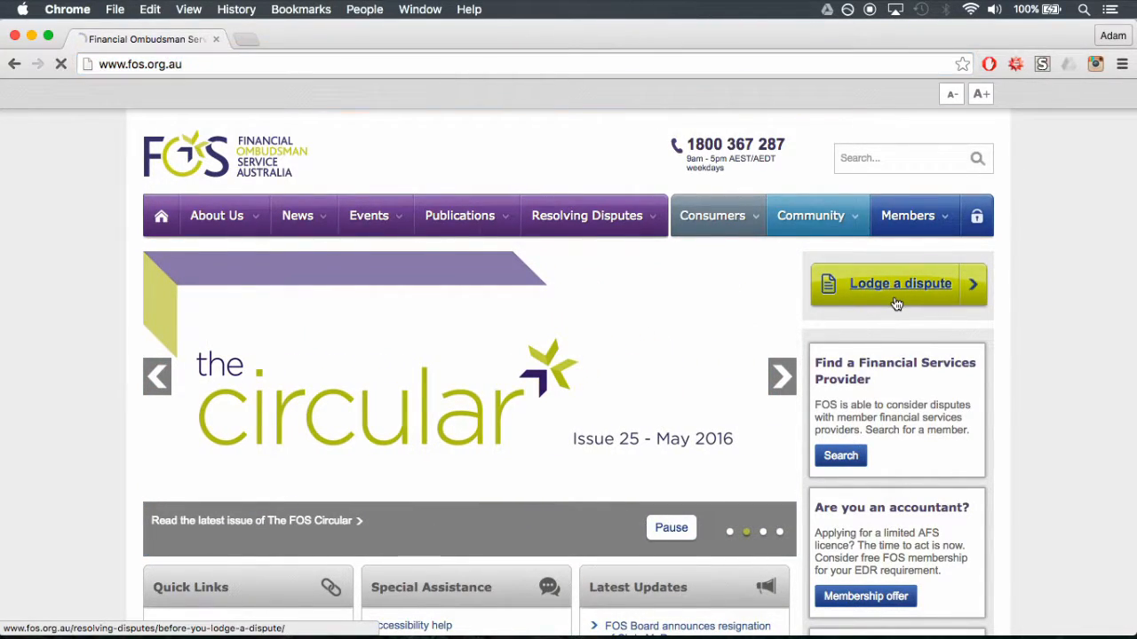
left_click(898, 282)
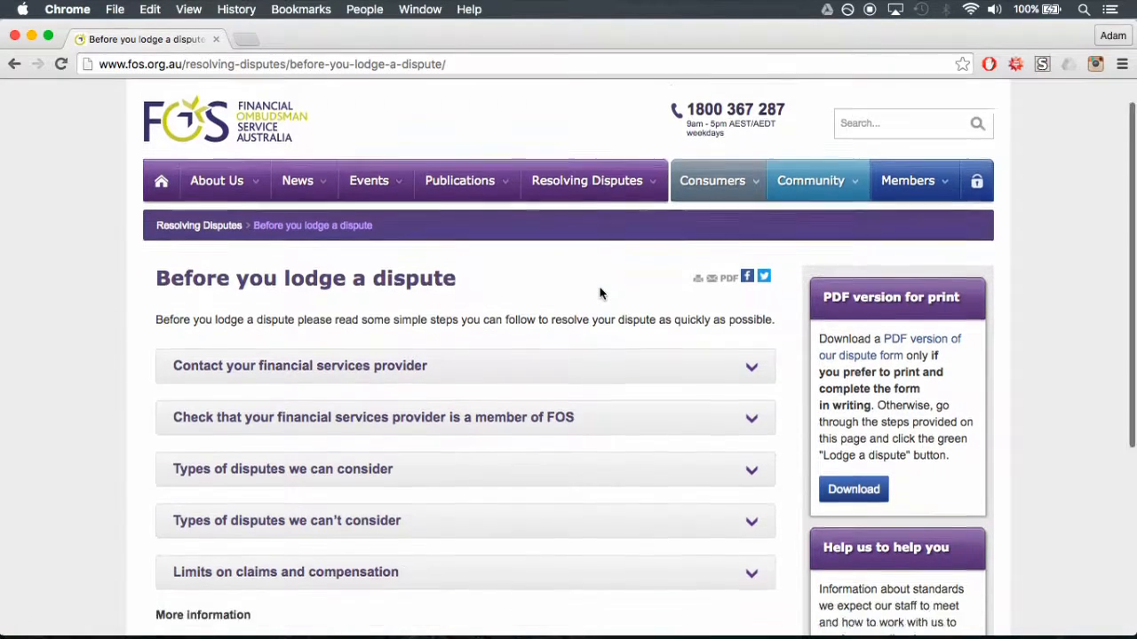
Scroll to the FOS membership check and select its Name, Member number and ABN/ACN fields
scroll("down", 3)
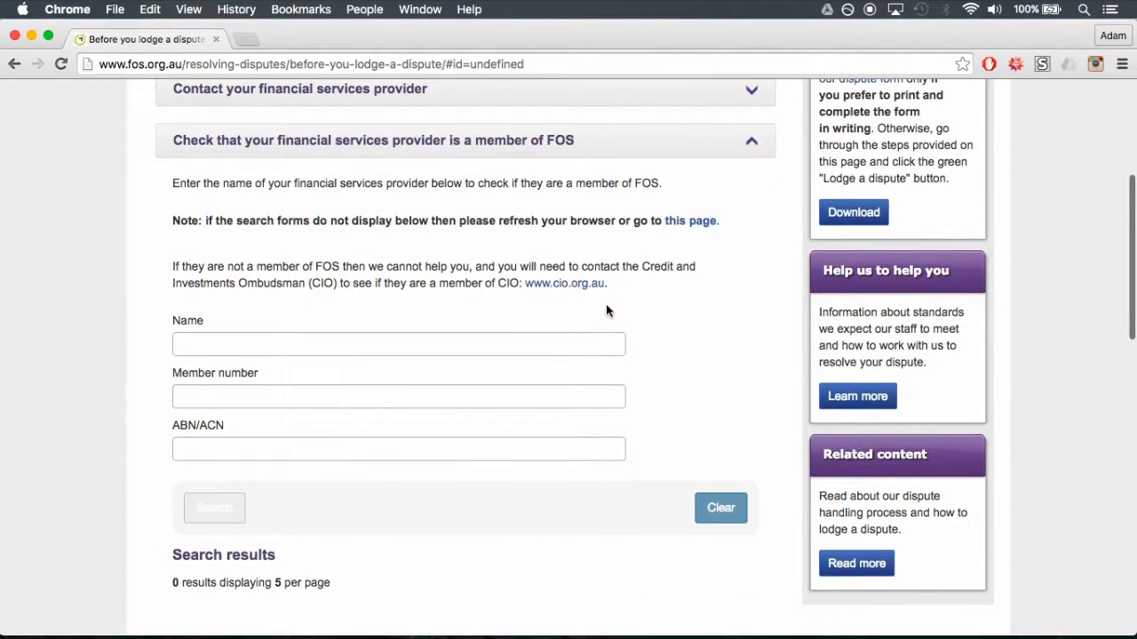
left_click(398, 344)
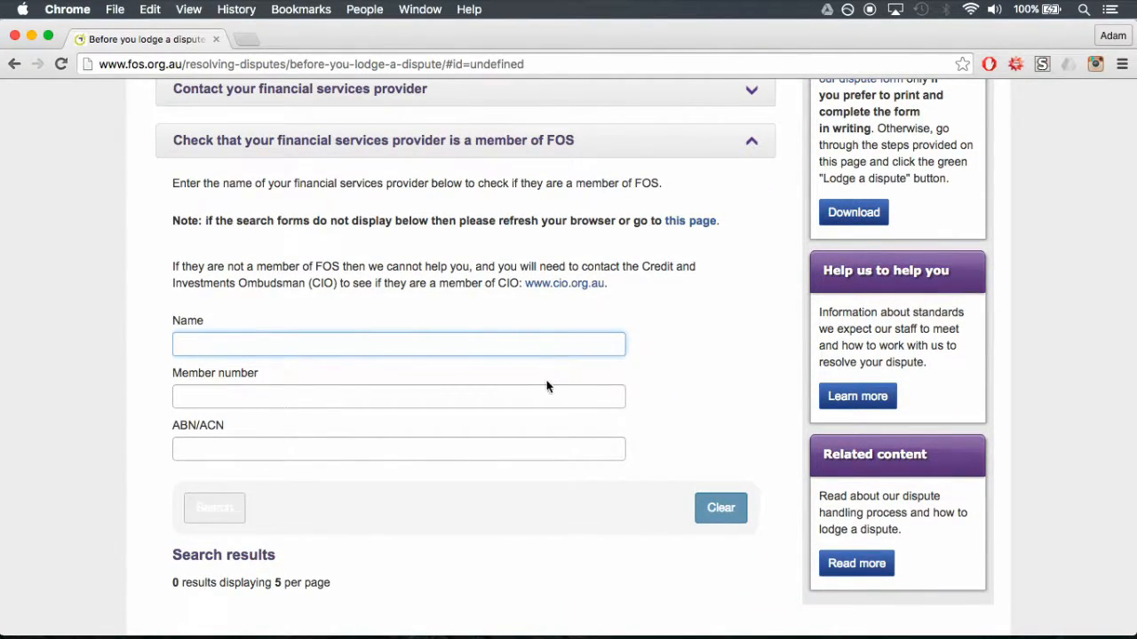
left_click(398, 396)
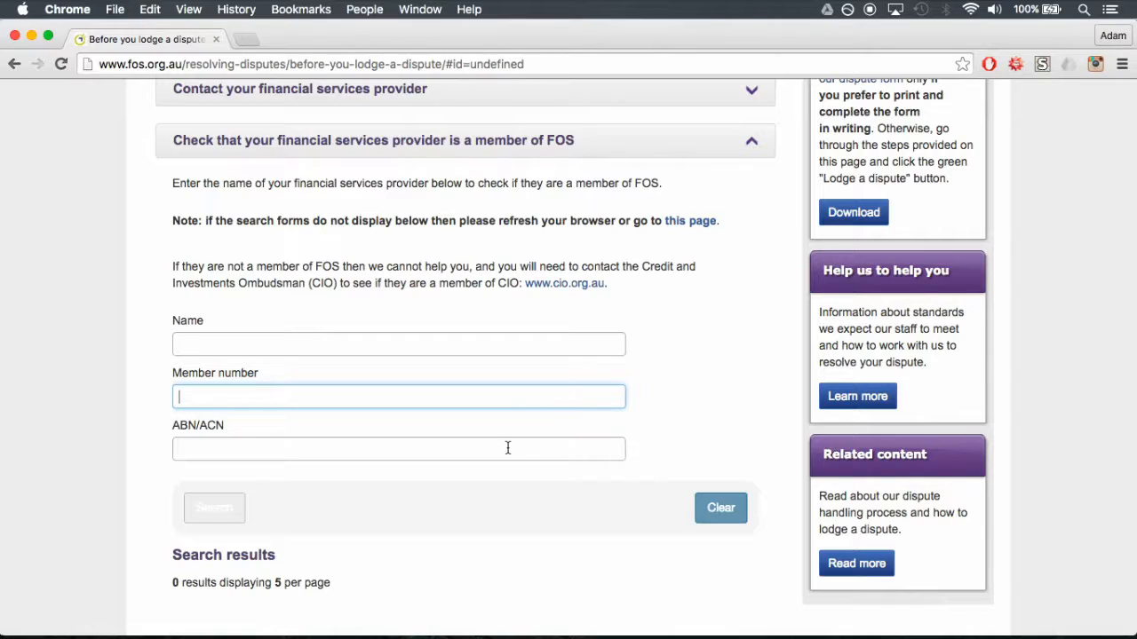
left_click(398, 449)
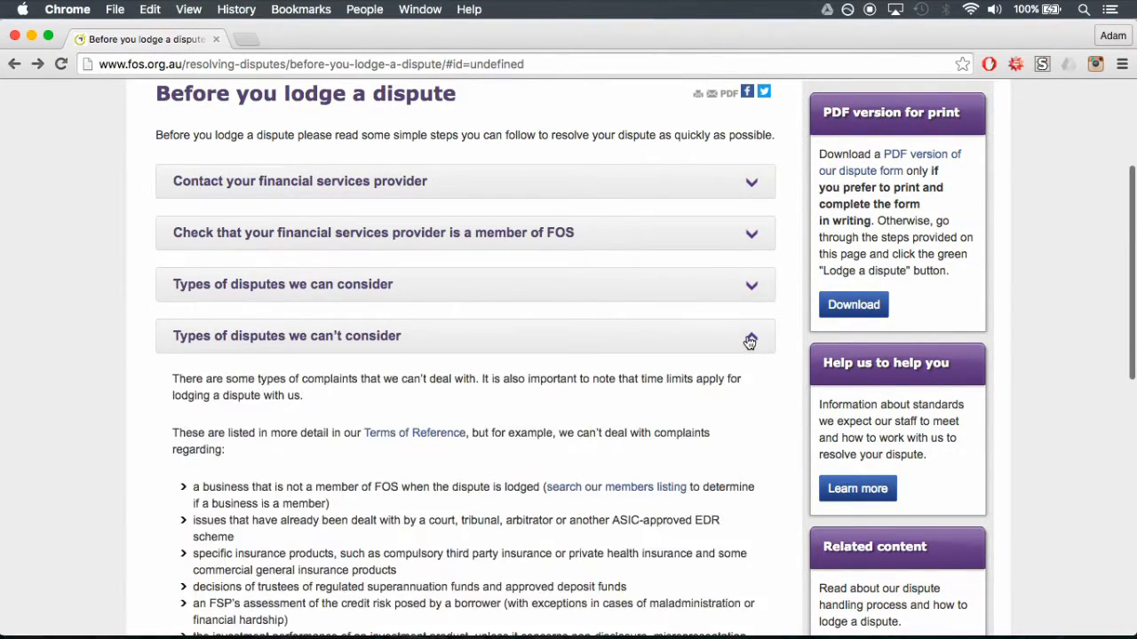
Read through the disputes FOS can't consider, then launch the online dispute form
scroll("down", 3)
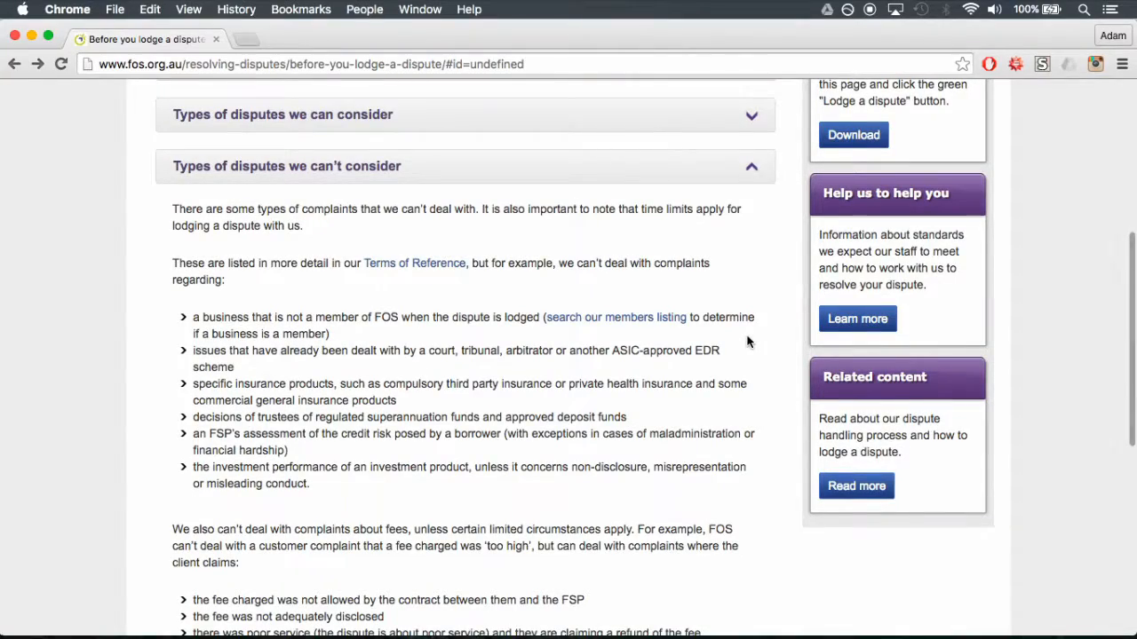
scroll("down", 3)
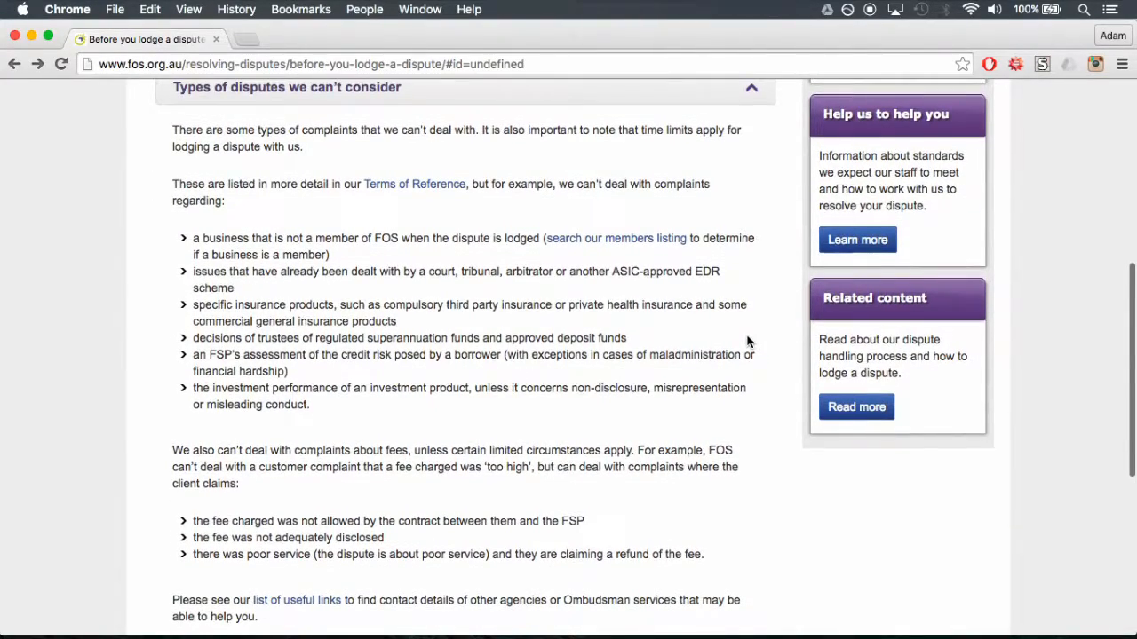
scroll("down", 3)
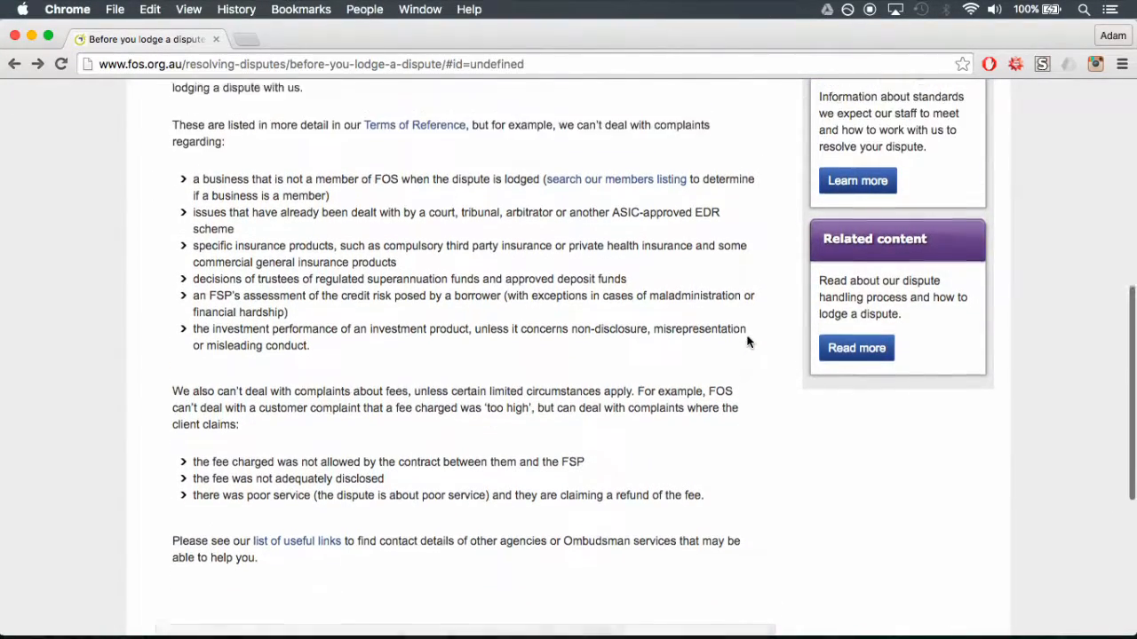
scroll("up", 3)
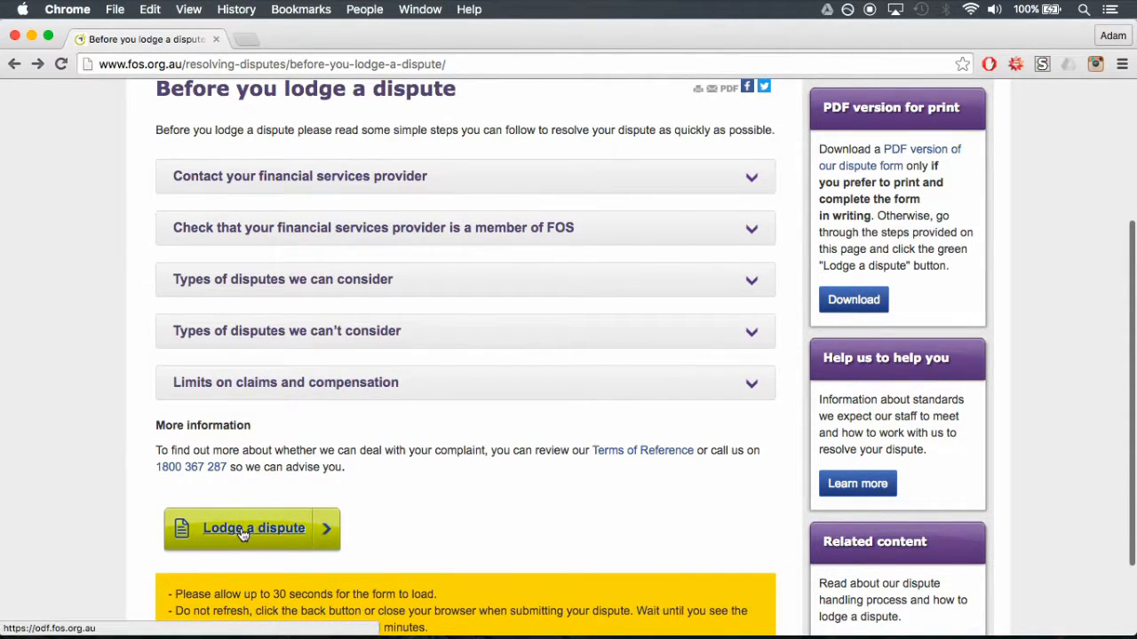
left_click(251, 529)
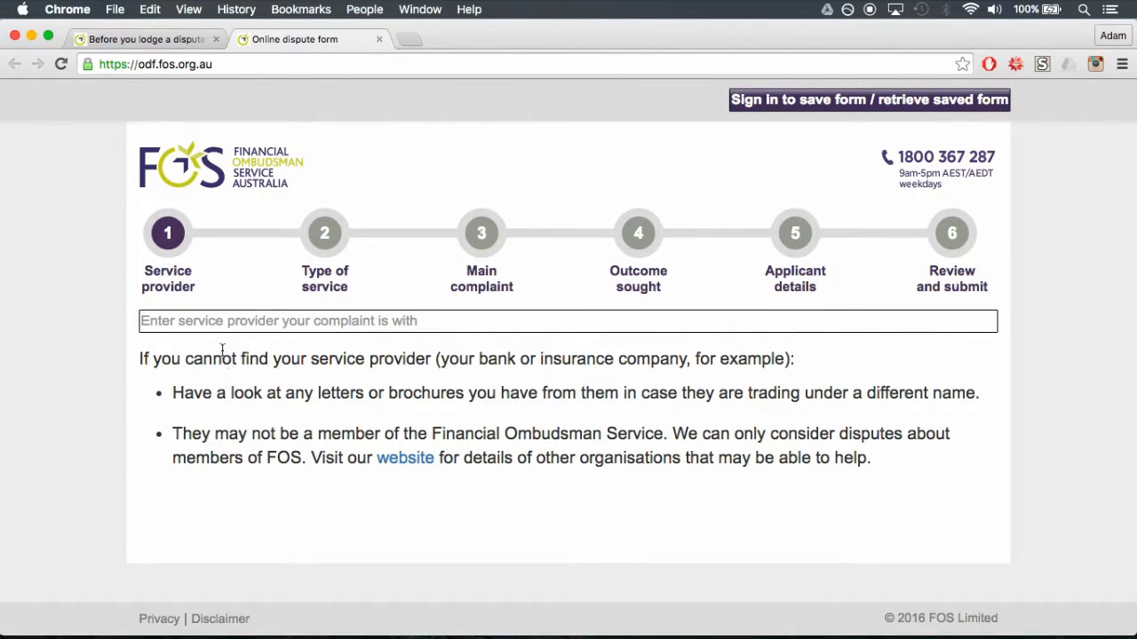
Enter AMP Bank Limited as the provider with a complaint date in June 2010
type("aMP Bank Limited")
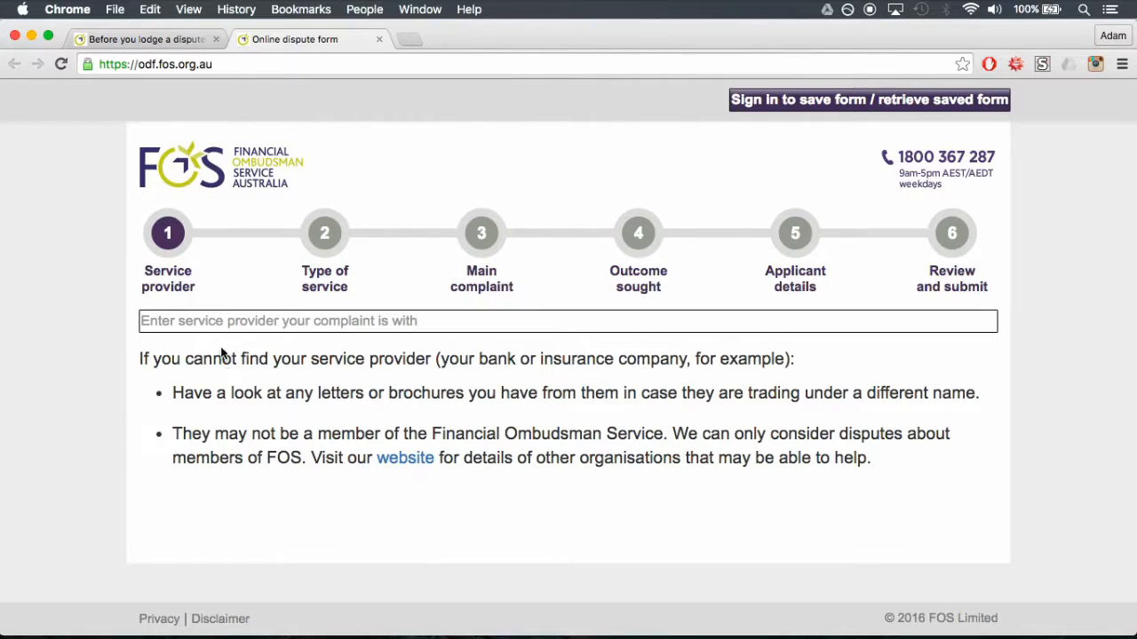
type("aMP Bank Limited")
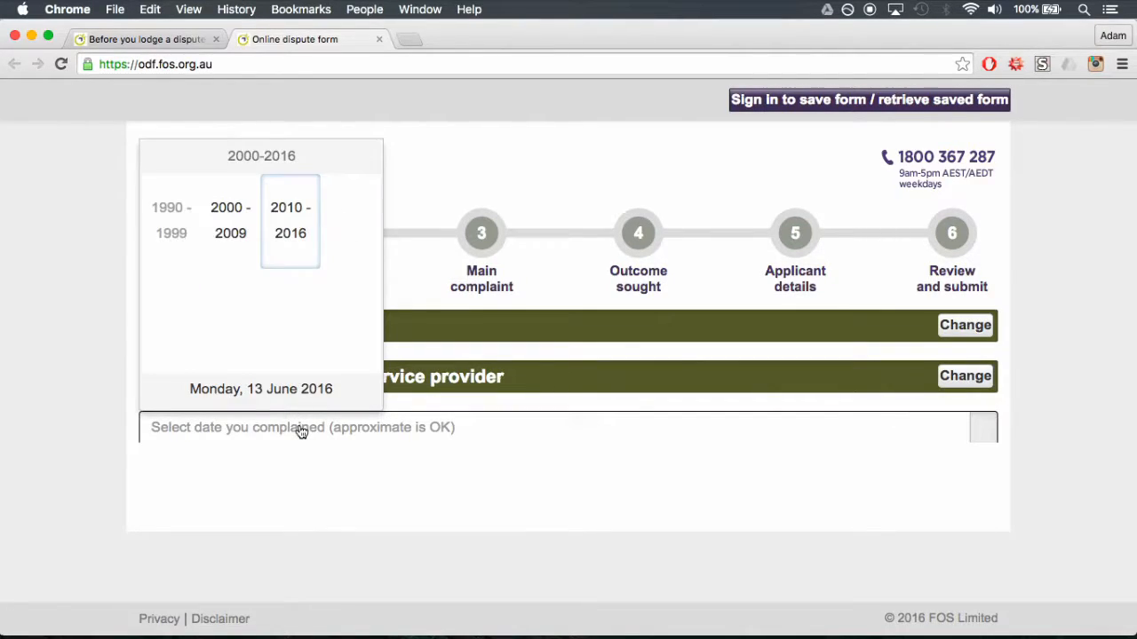
left_click(289, 220)
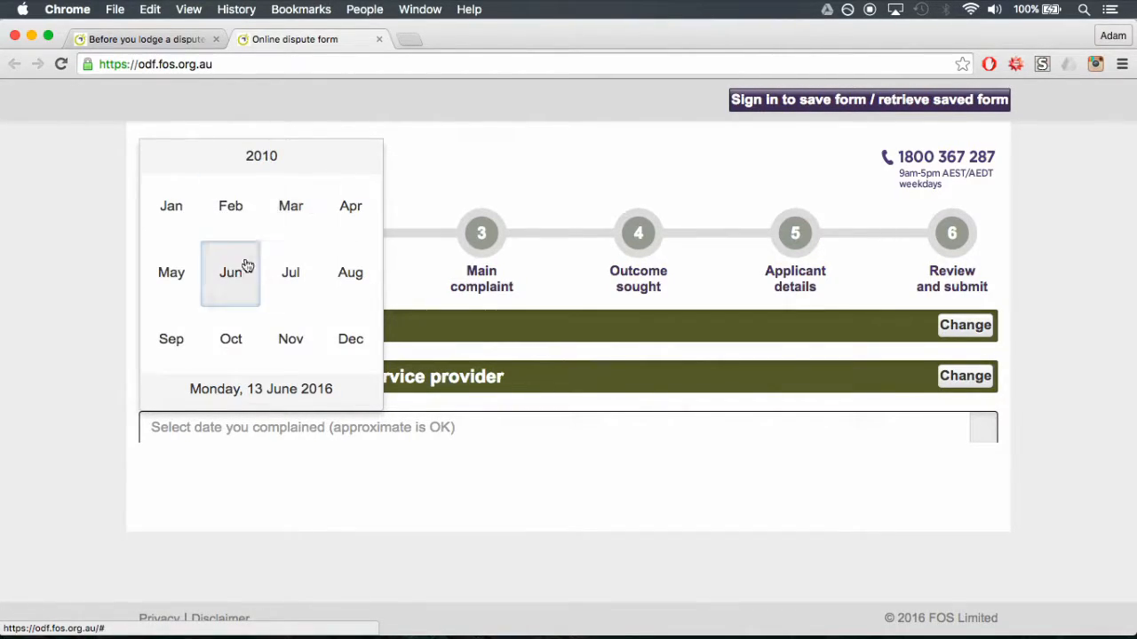
left_click(230, 272)
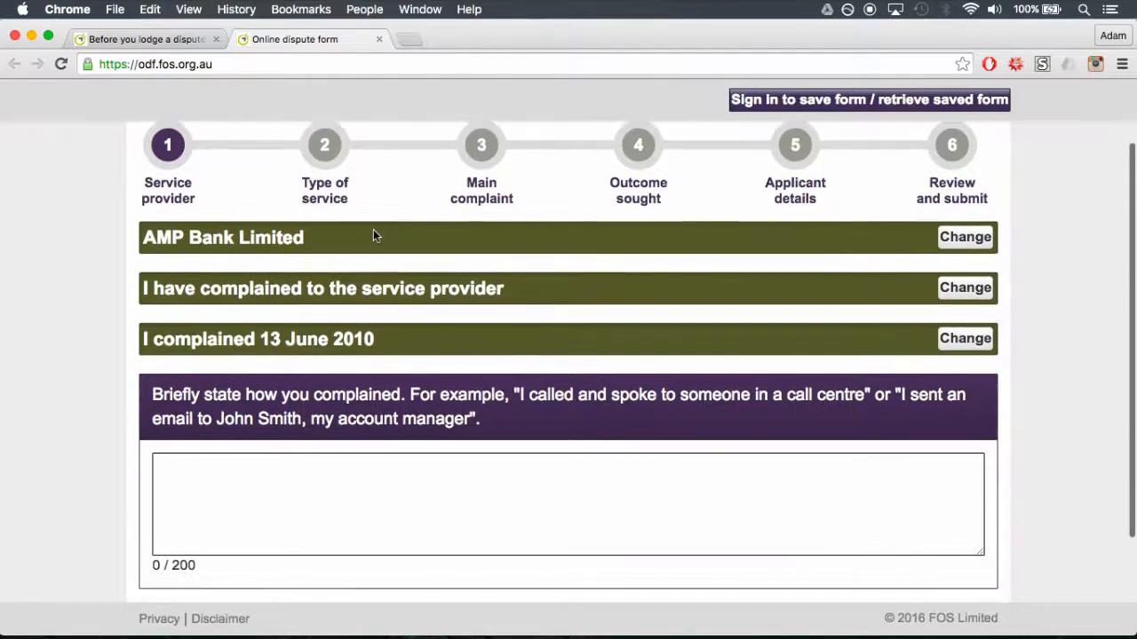
Add 'Details' to the description and complete the service provider section
type("De")
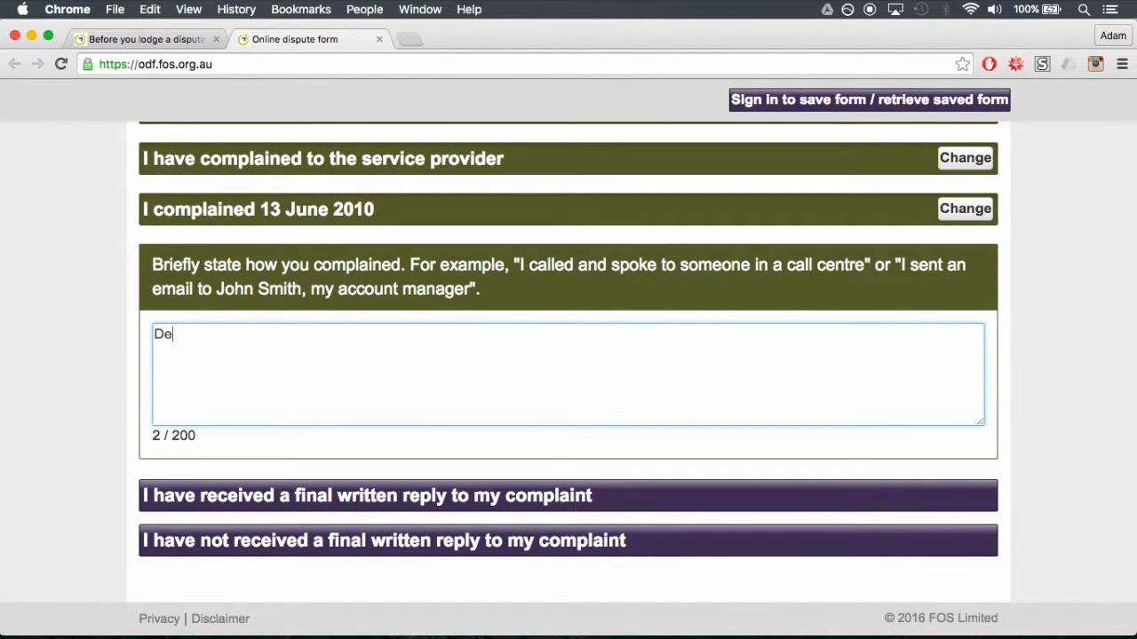
type("tails")
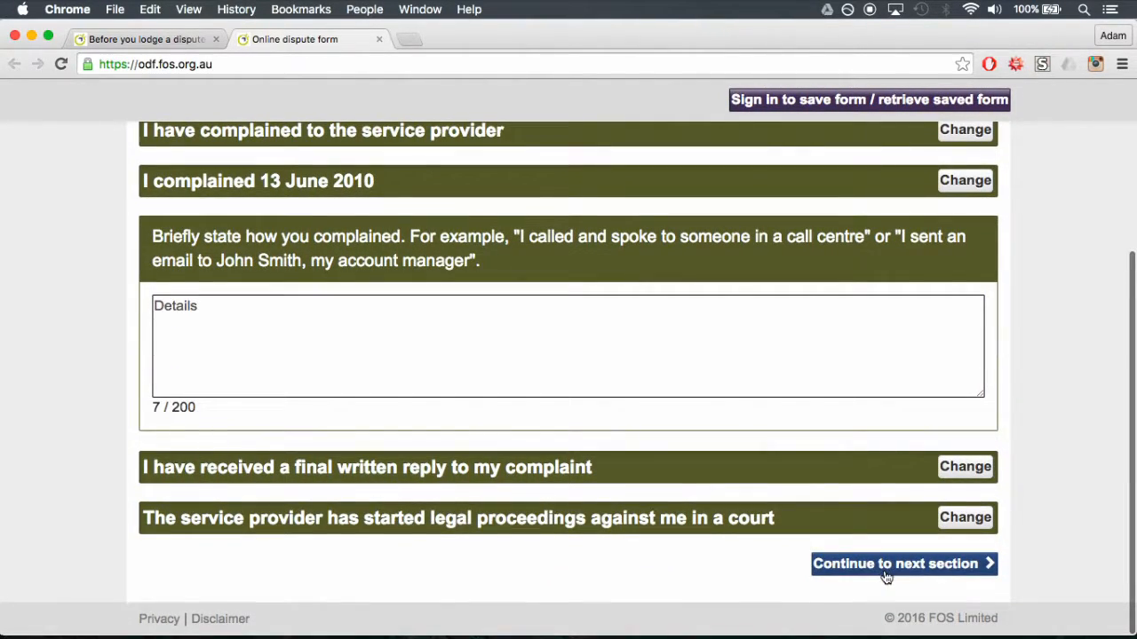
left_click(896, 563)
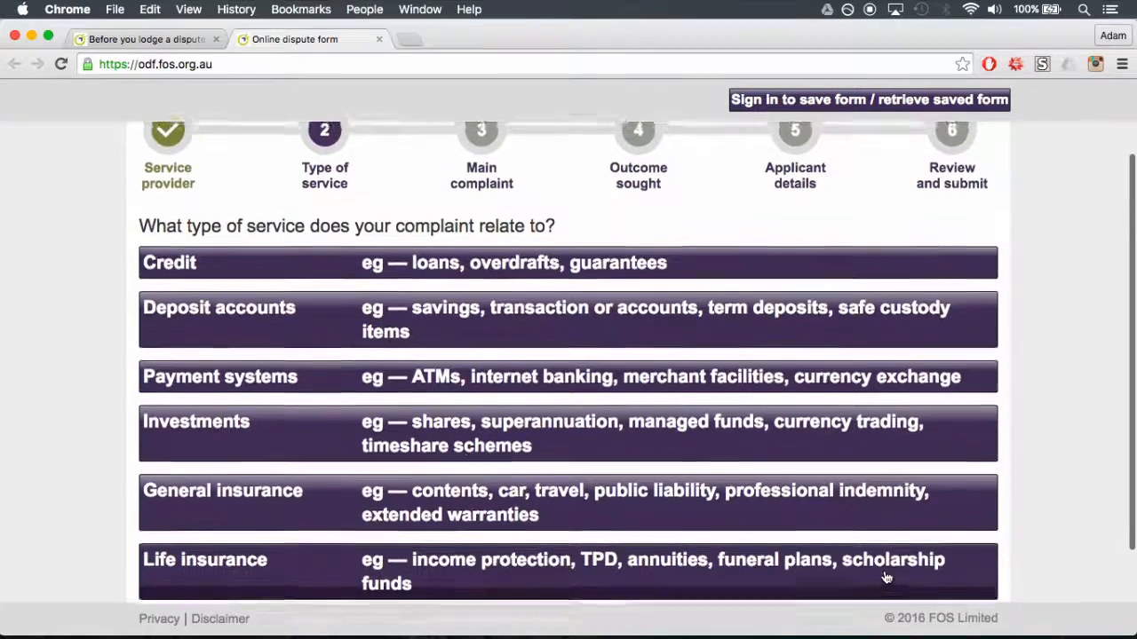
Mark the complaint as relating to credit and complete the type of service section
scroll("up", 3)
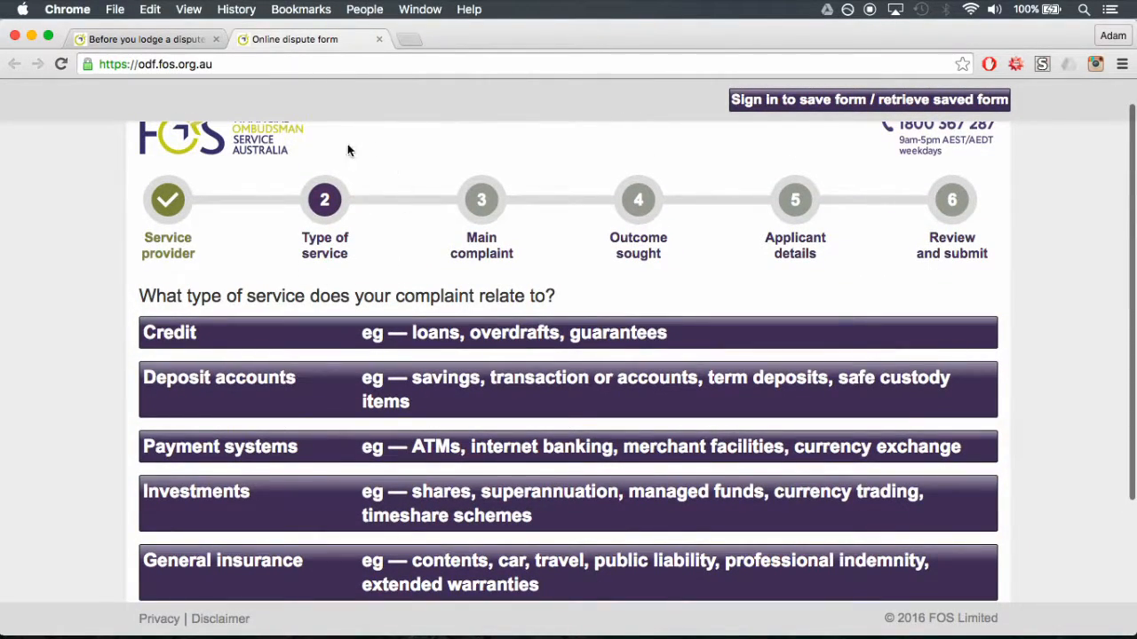
scroll("down", 3)
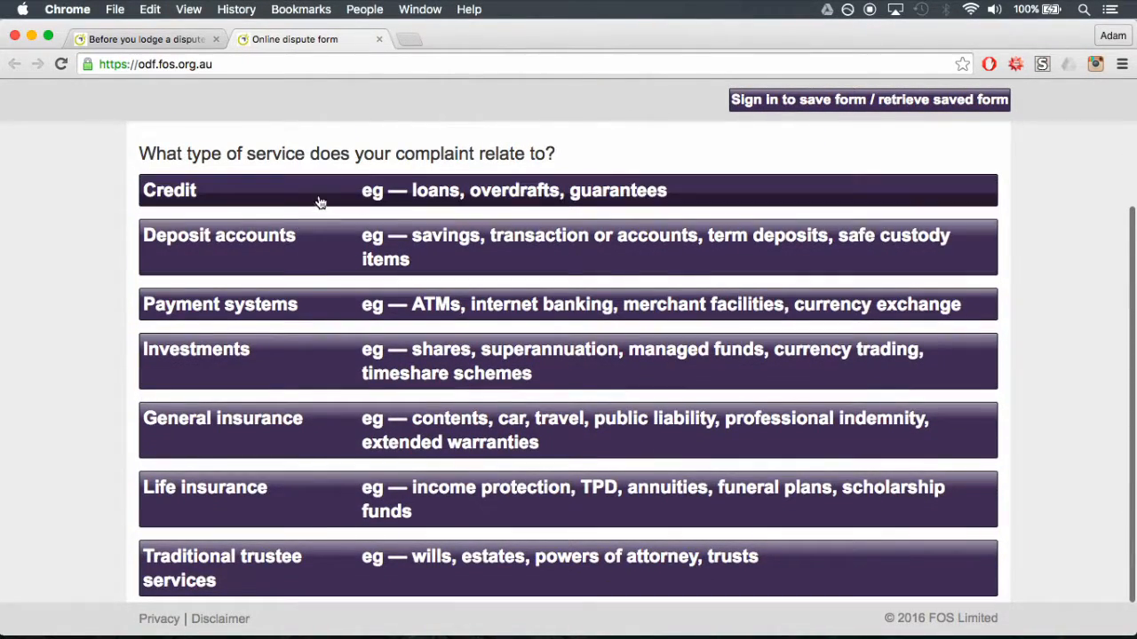
left_click(320, 190)
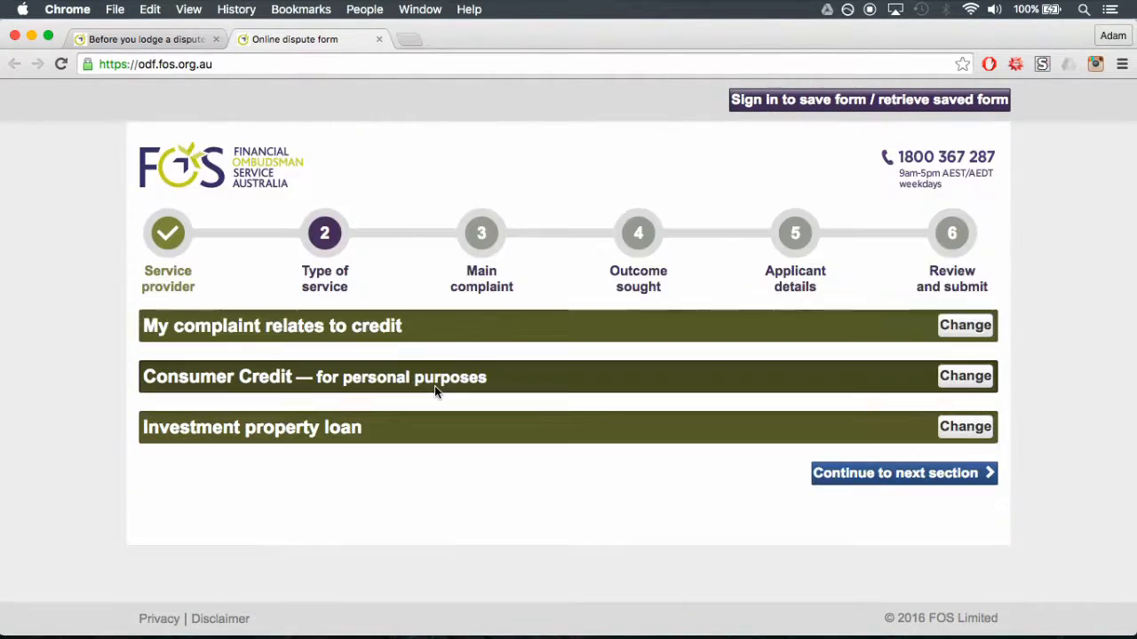
left_click(903, 472)
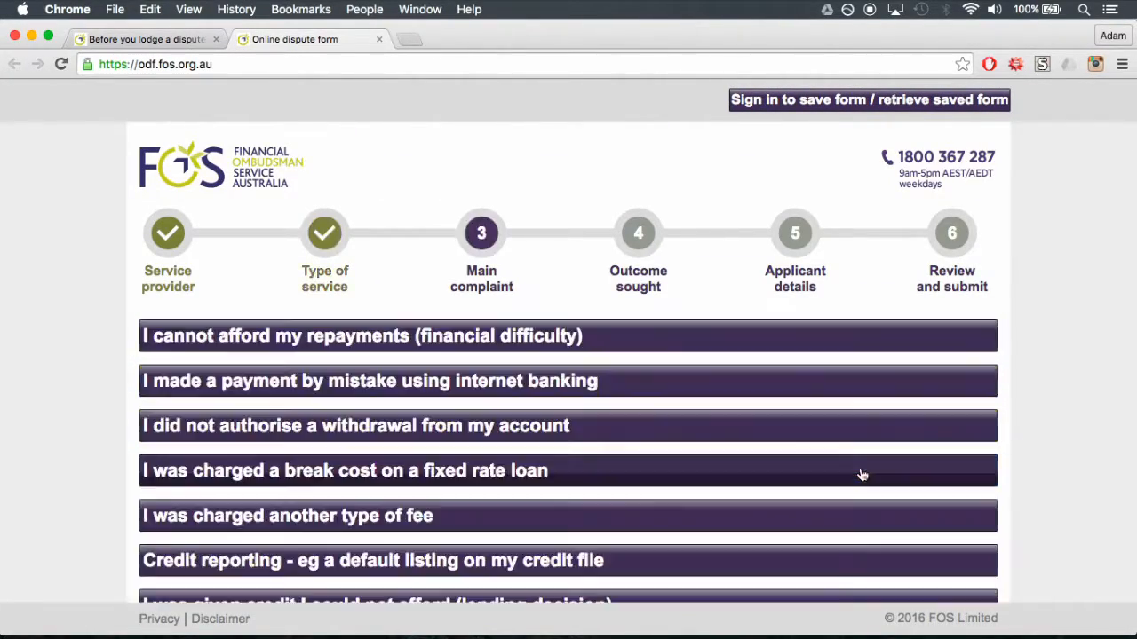
Add complaint reference 'Ref' and summary 'Detail', completing the main complaint section
scroll("down", 3)
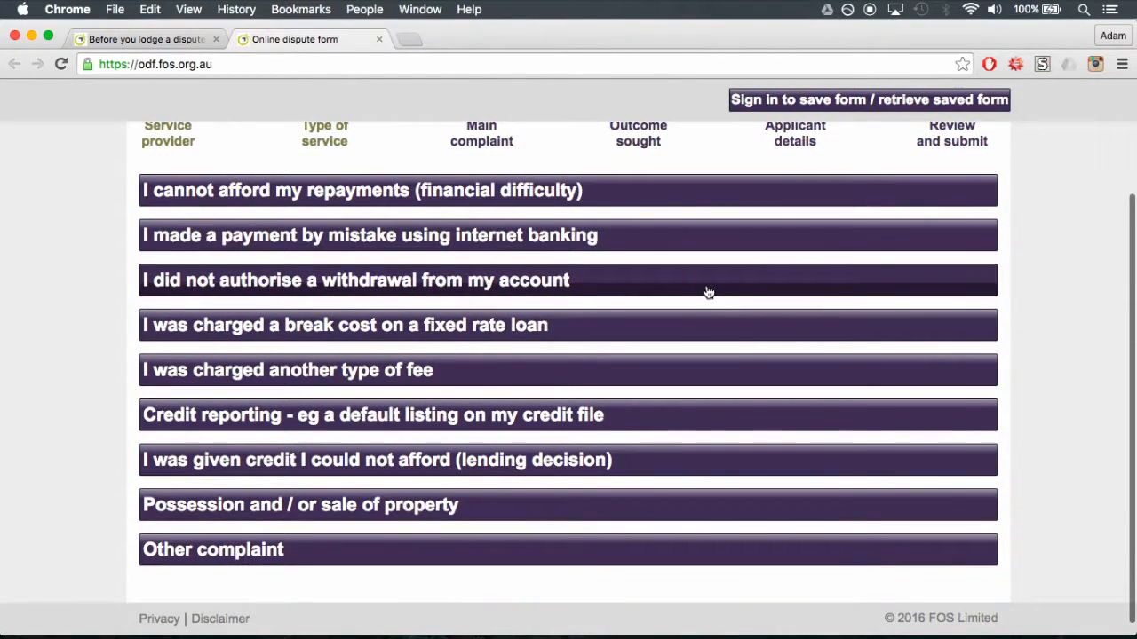
mouse_move(561, 148)
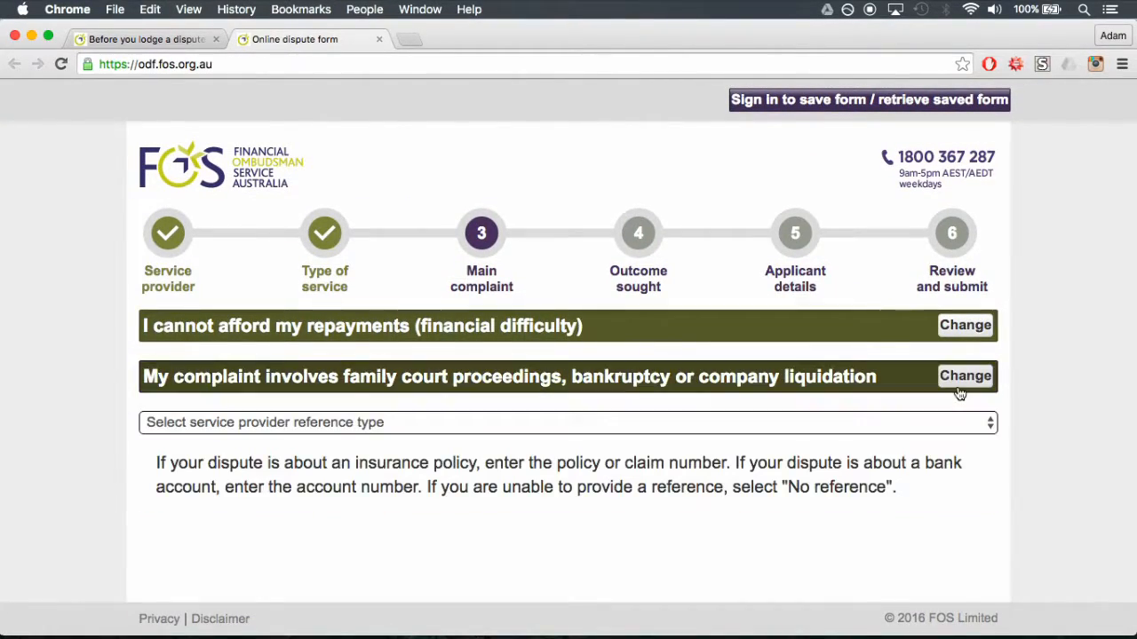
left_click(569, 422)
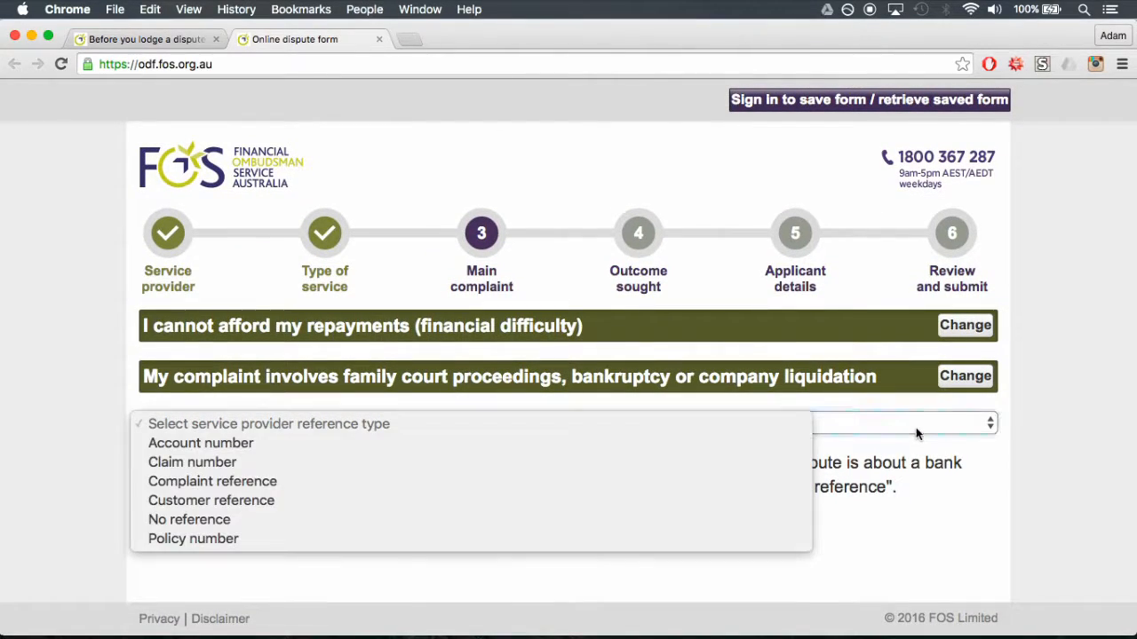
left_click(213, 481)
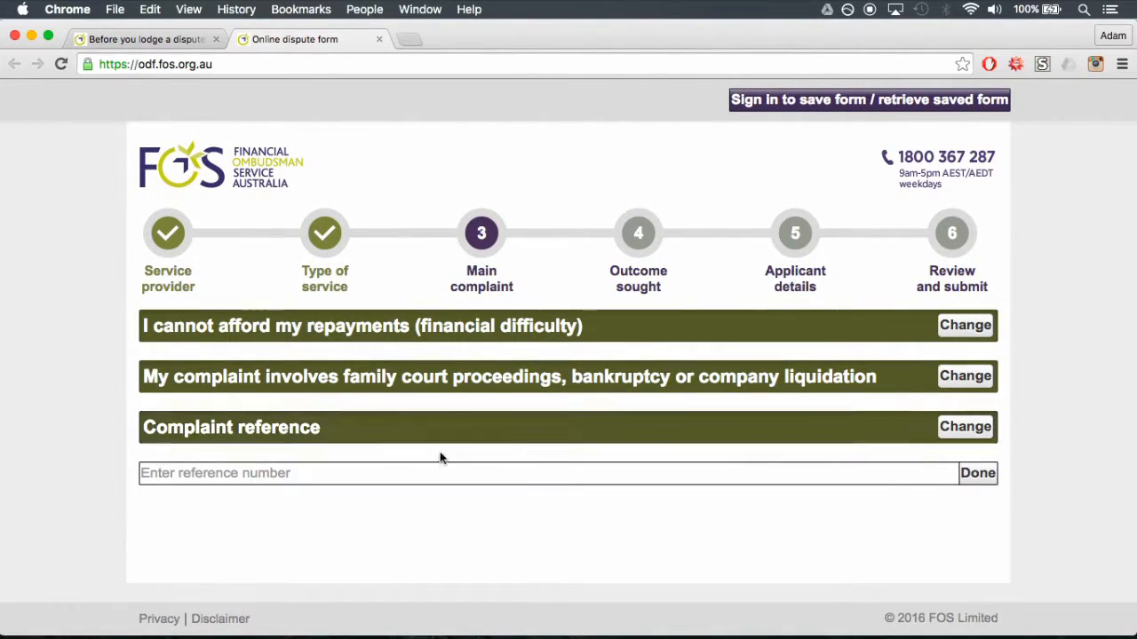
type("Ref")
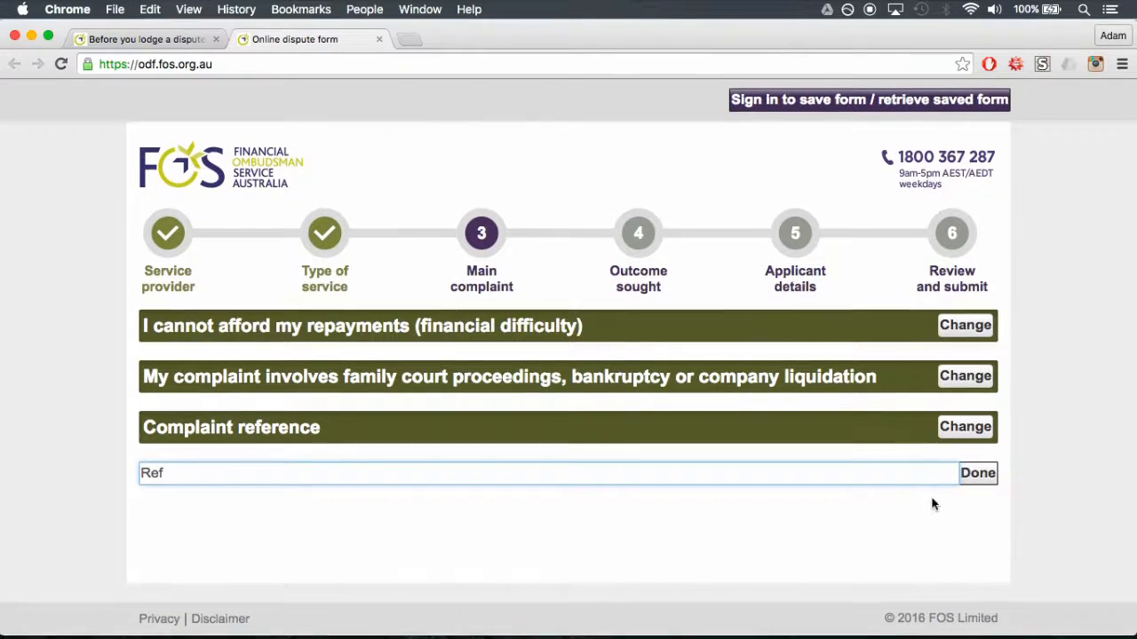
left_click(977, 473)
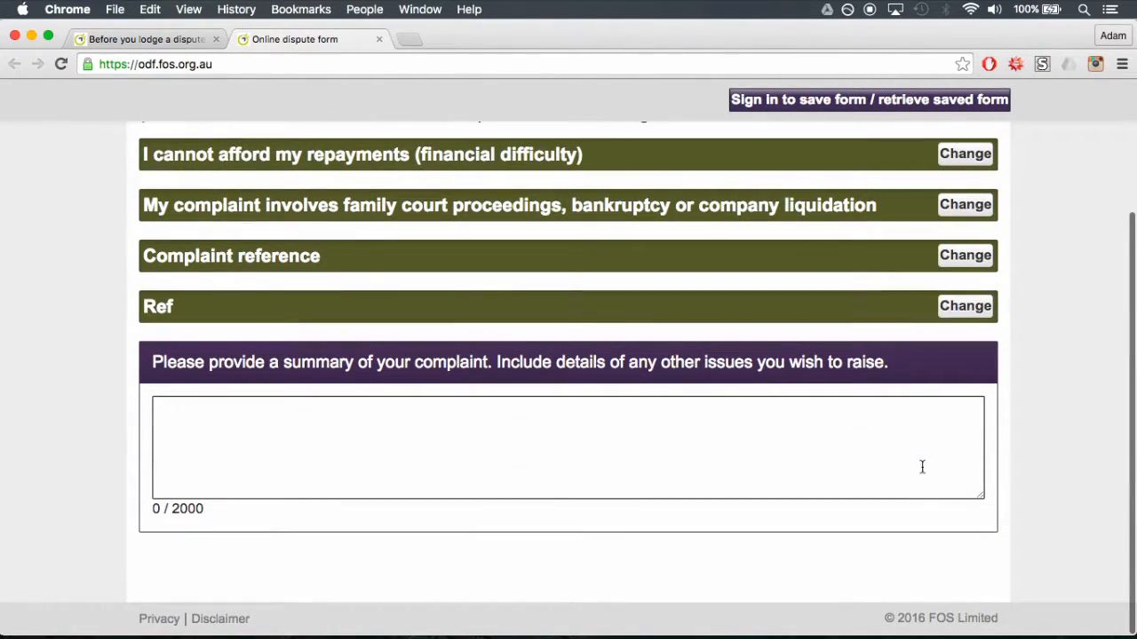
type("Detail")
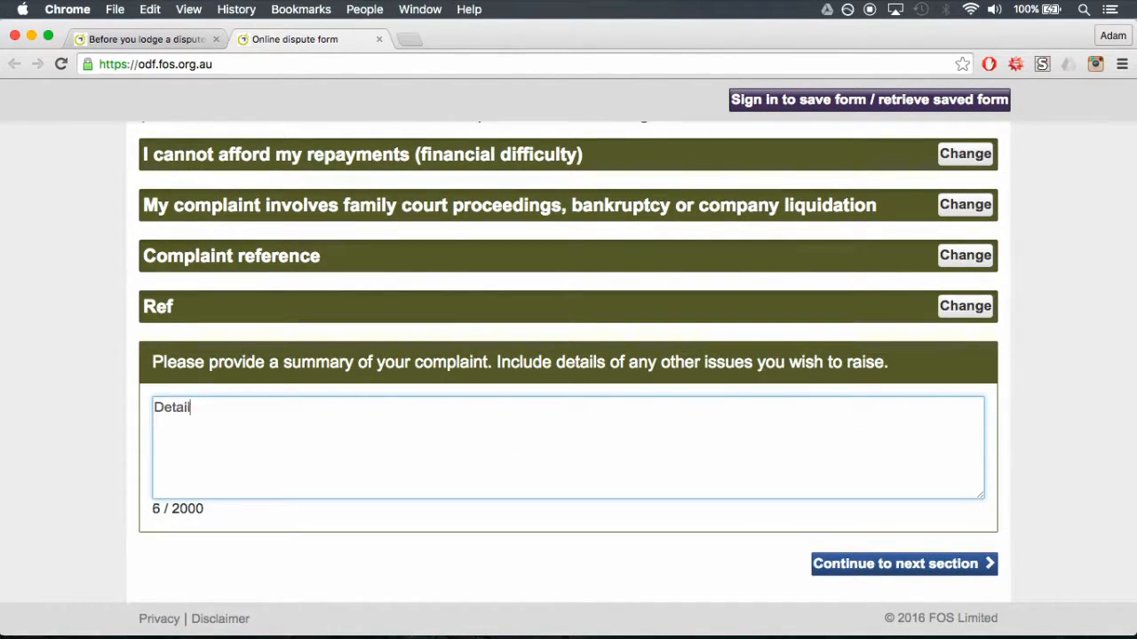
left_click(903, 563)
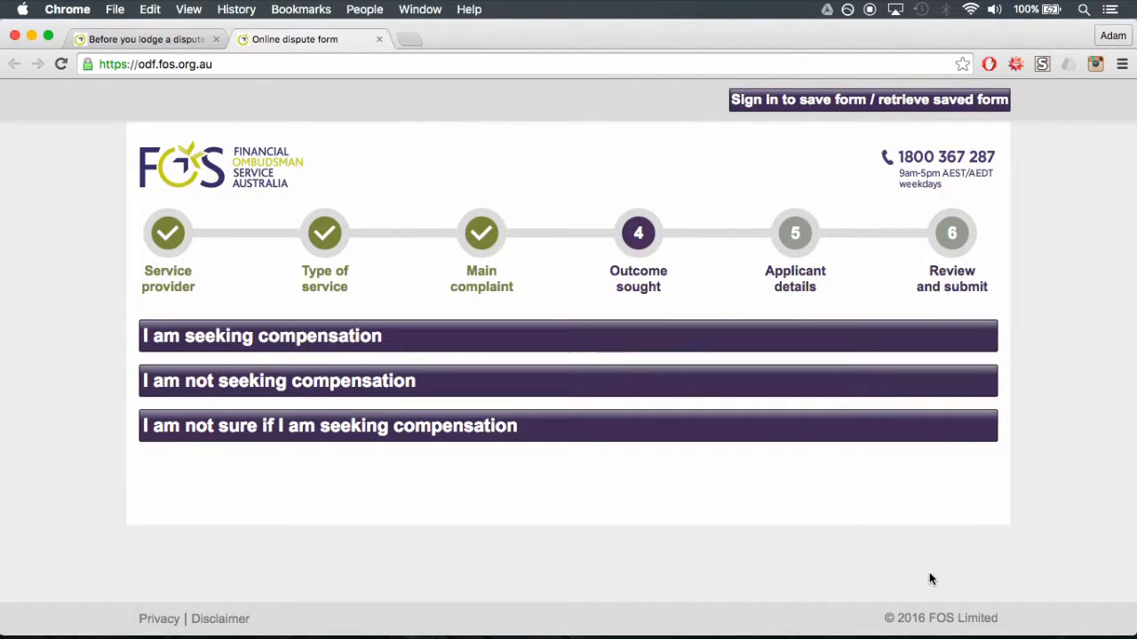
mouse_move(593, 304)
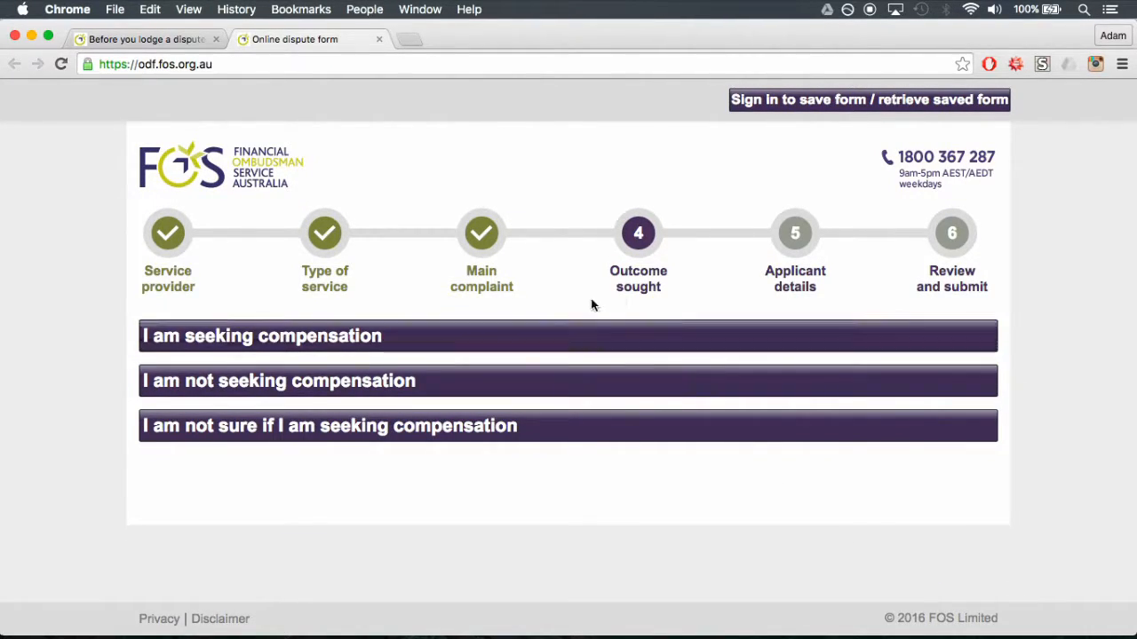
mouse_move(513, 385)
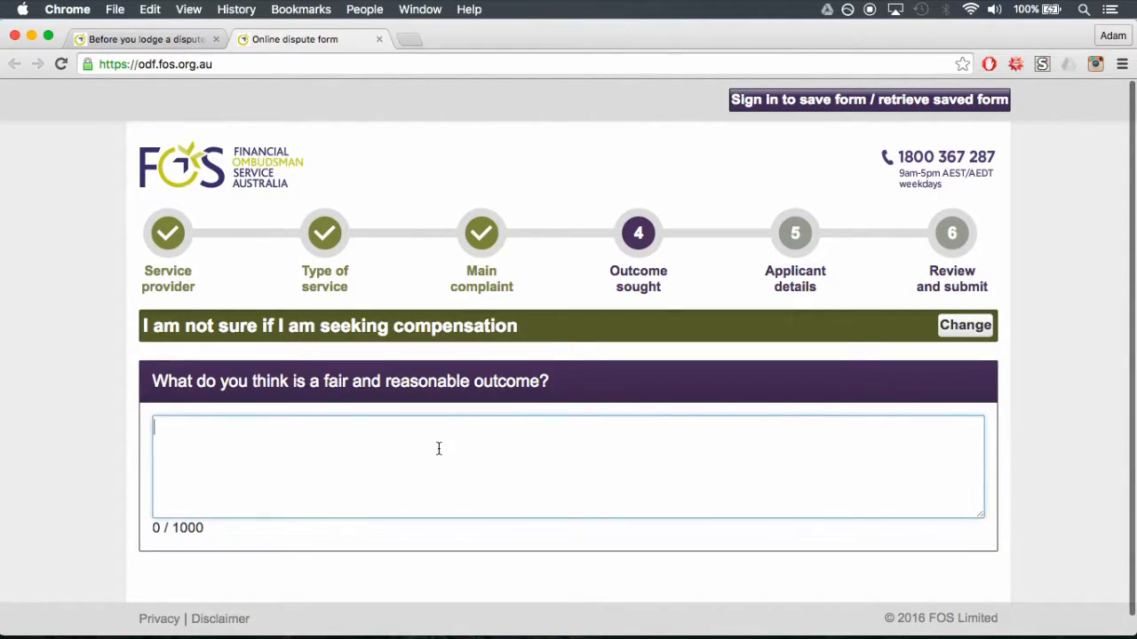
Enter 'Details' as the fair outcome and complete the outcome section
type("Details")
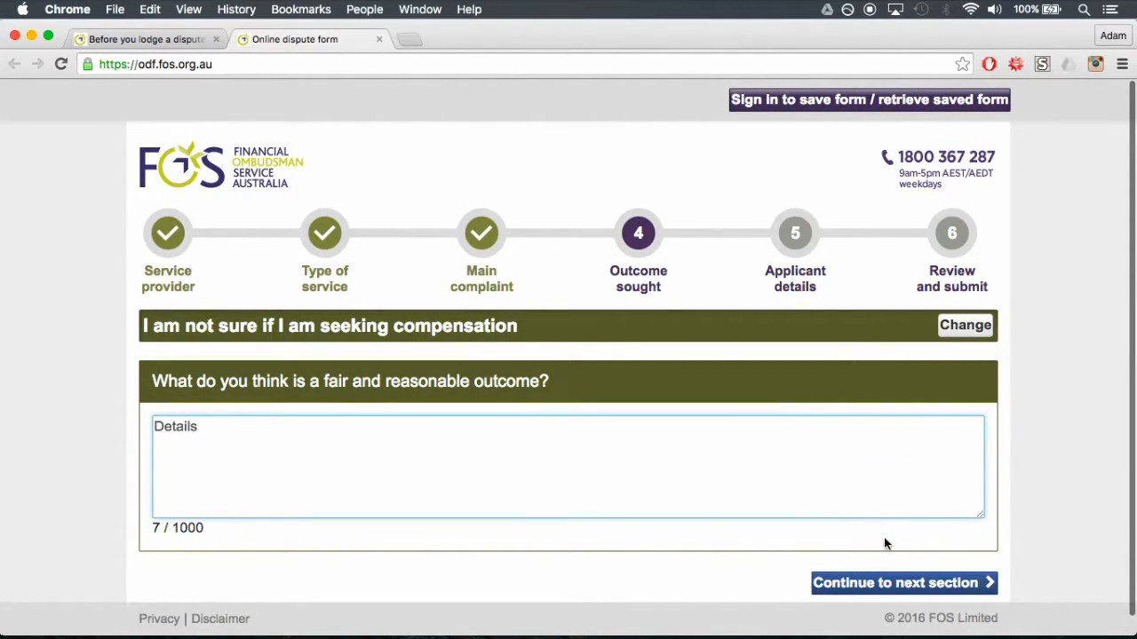
left_click(902, 583)
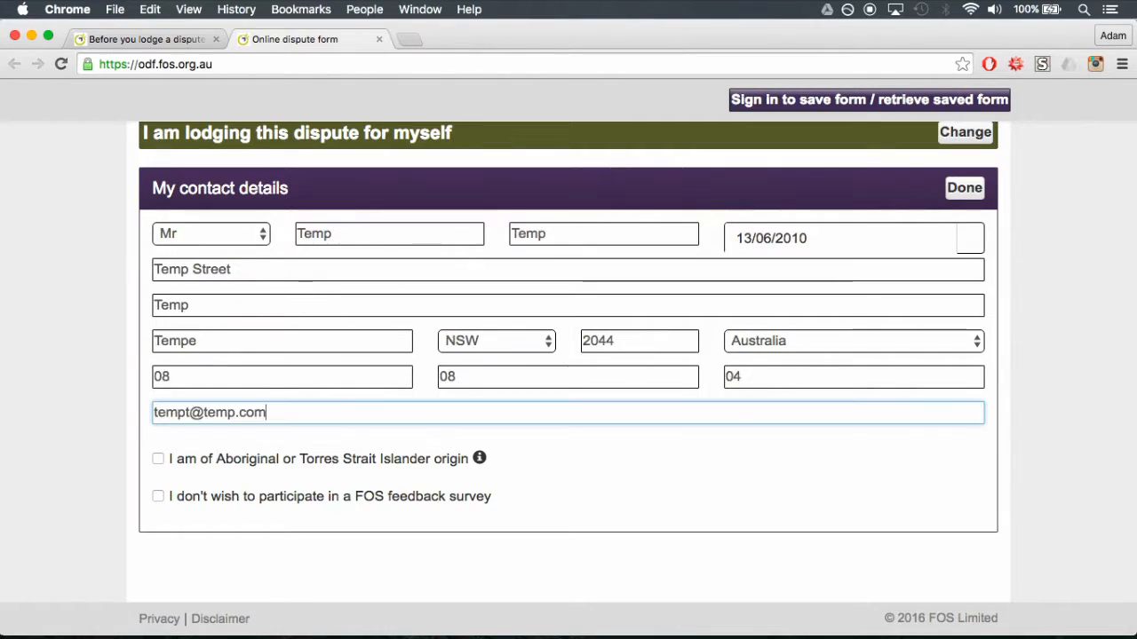
mouse_move(630, 493)
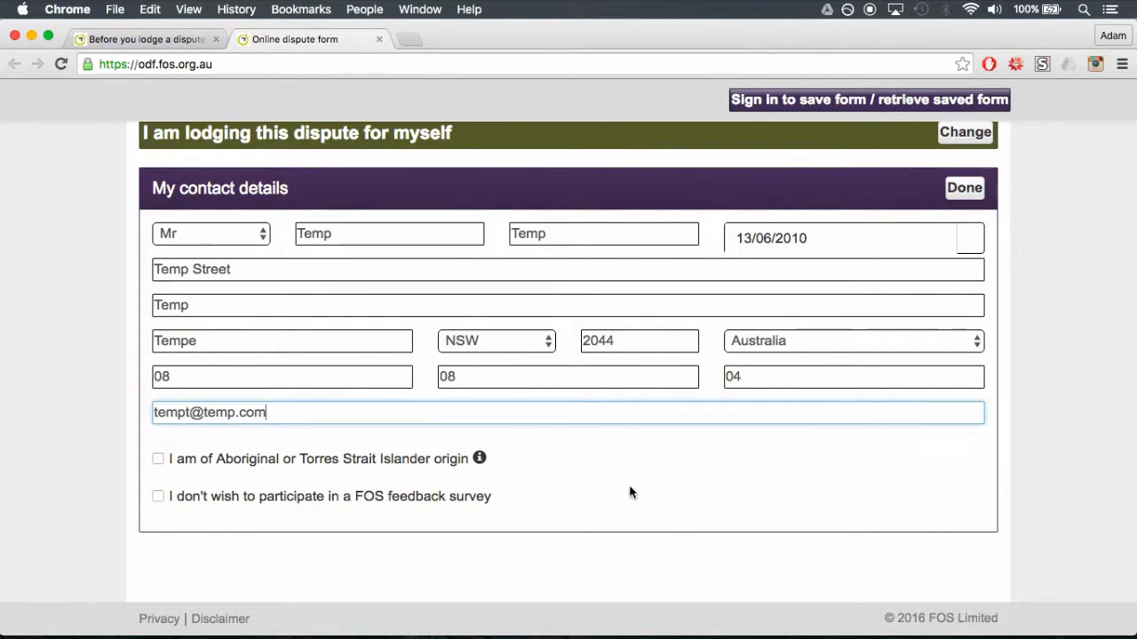
Confirm contact details, tick the Authority to FOS consents, and proceed to Review and submit
left_click(964, 187)
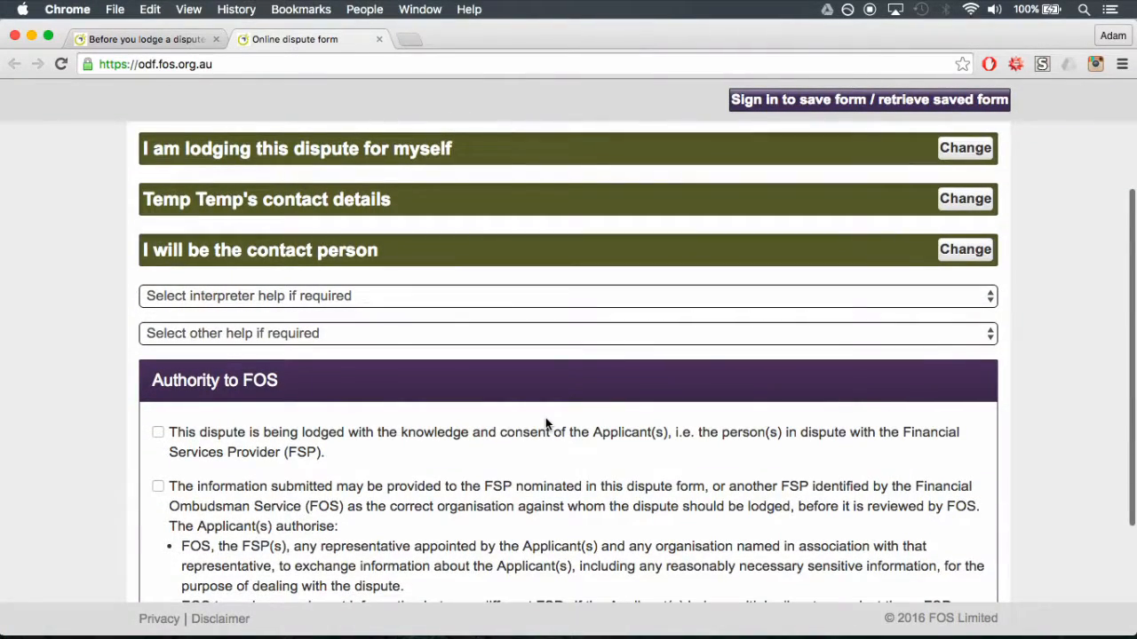
scroll("down", 3)
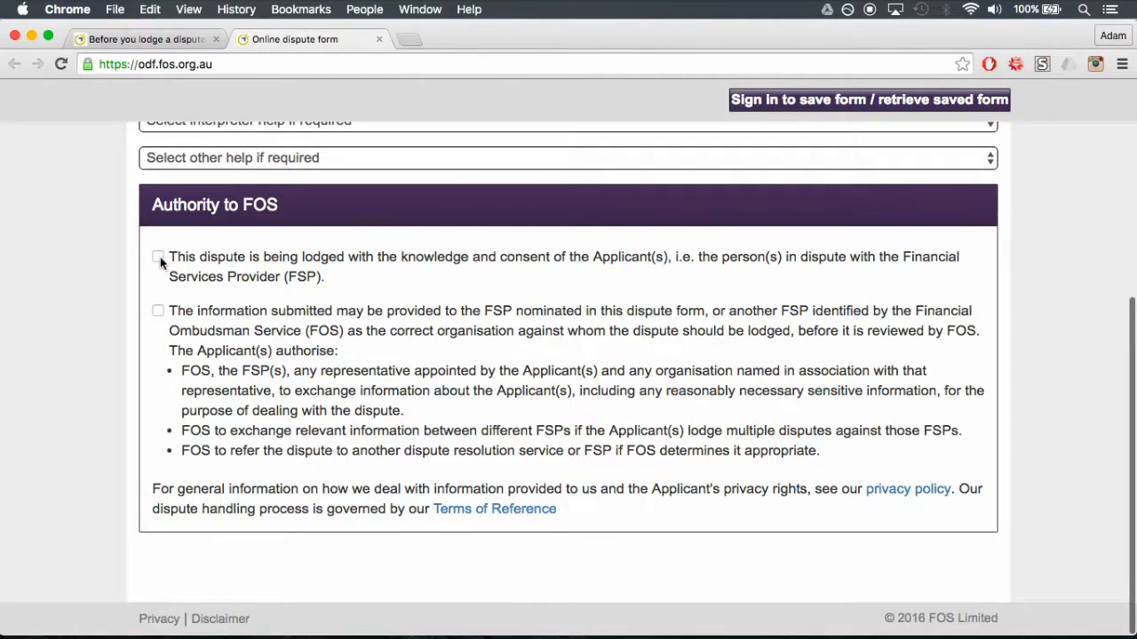
left_click(158, 257)
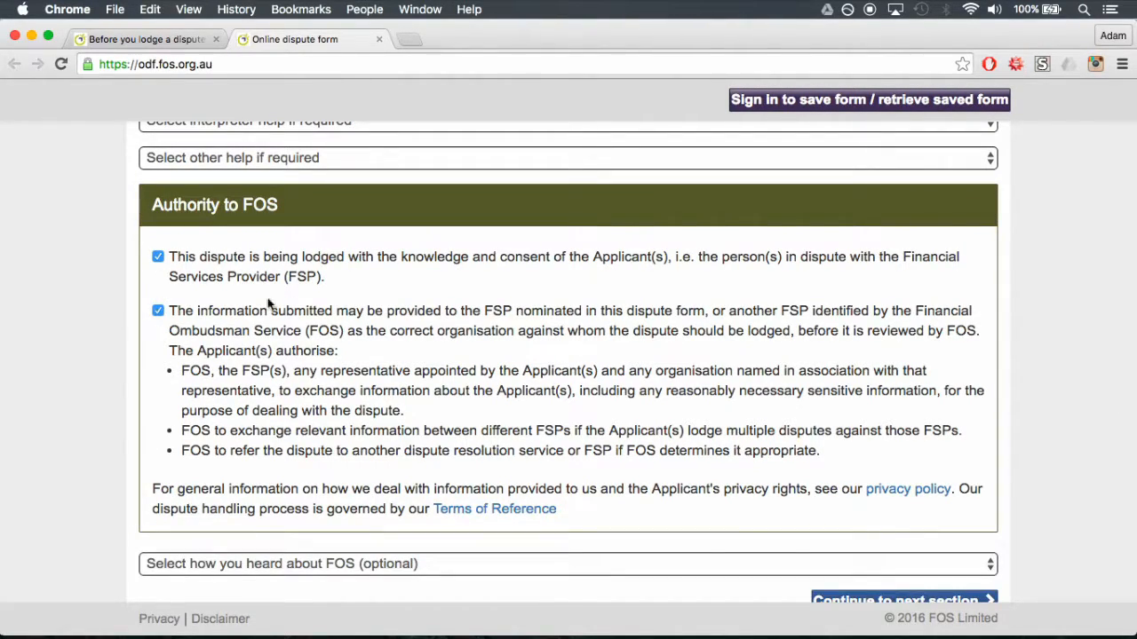
scroll("down", 3)
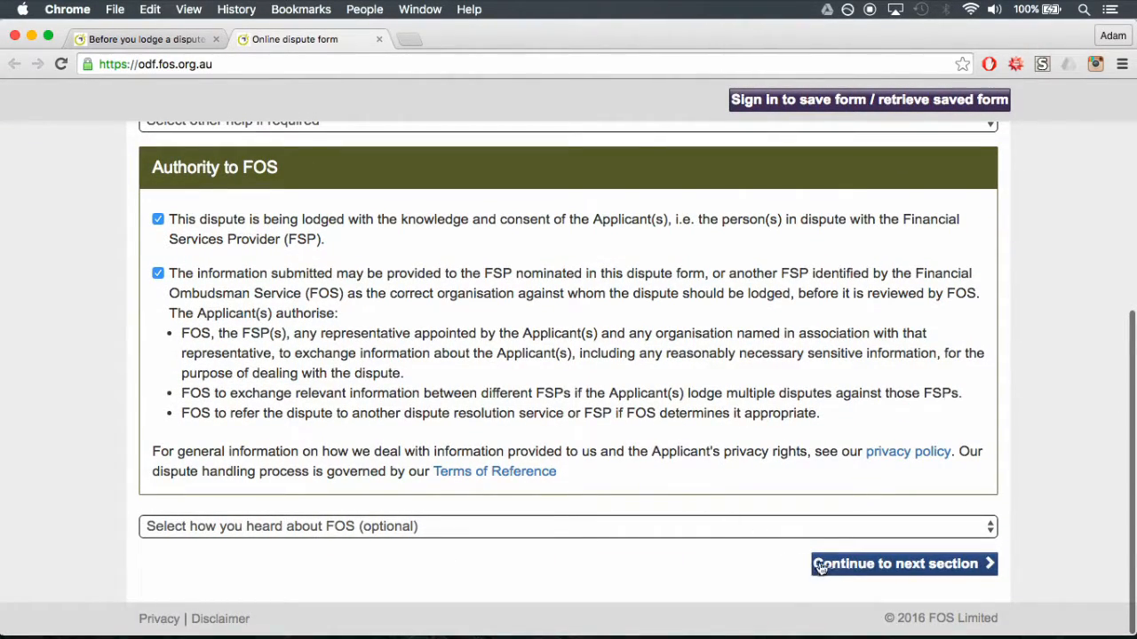
left_click(902, 563)
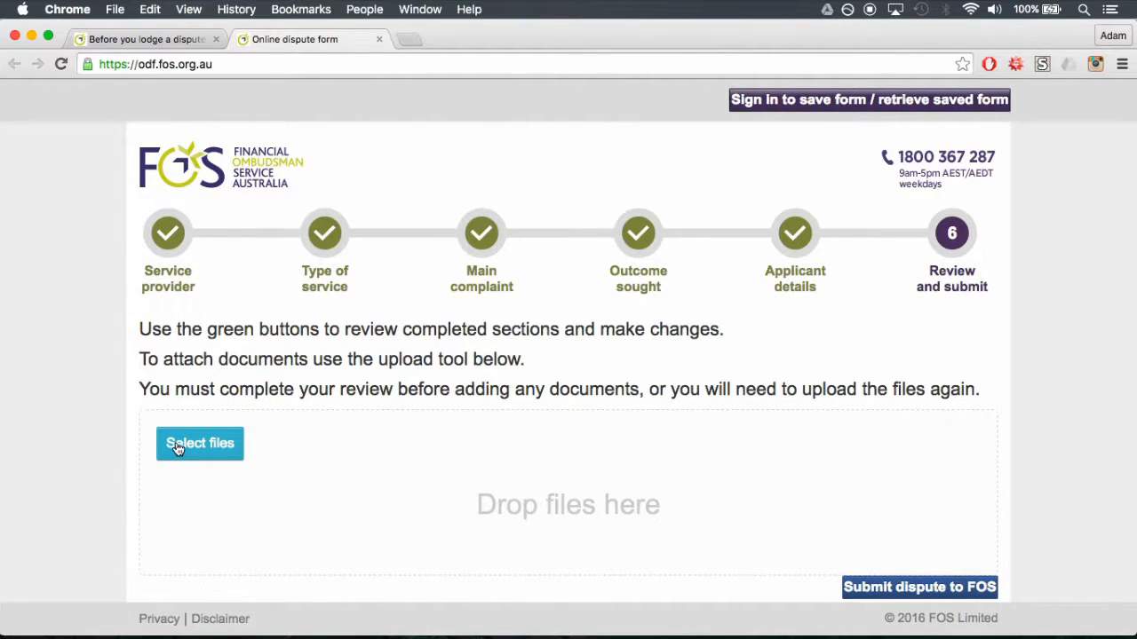
left_click(199, 443)
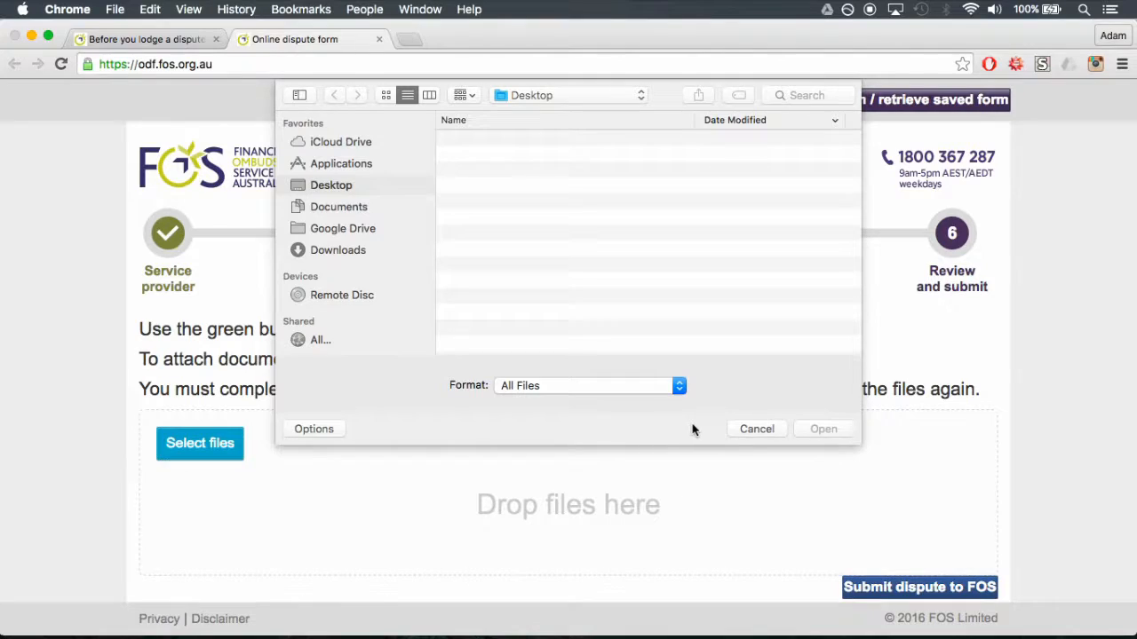
left_click(756, 429)
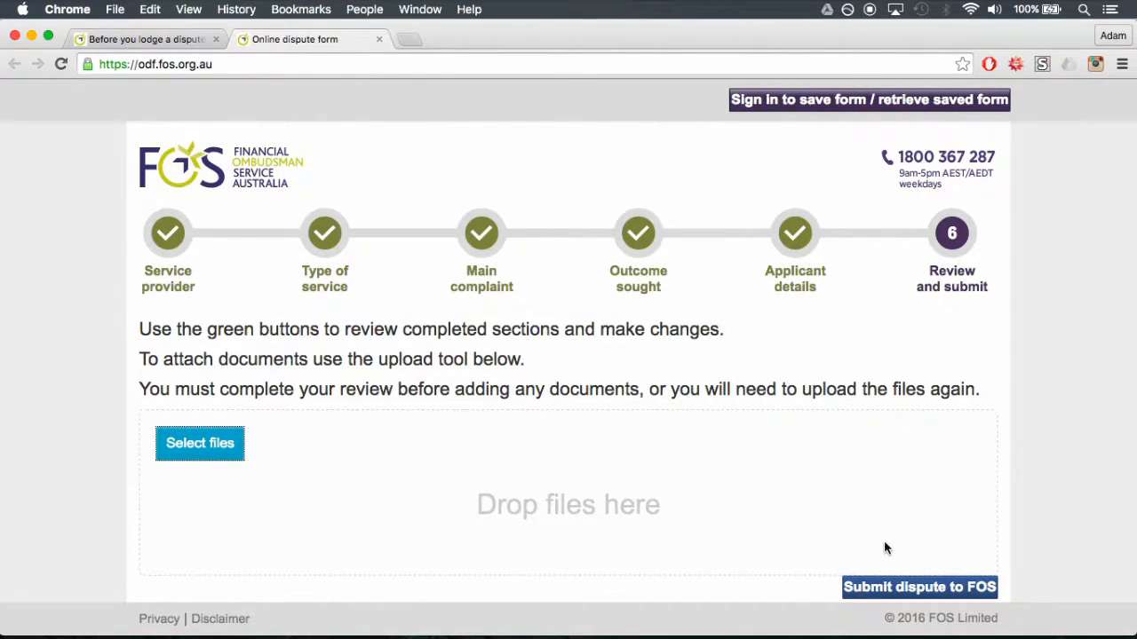
mouse_move(924, 572)
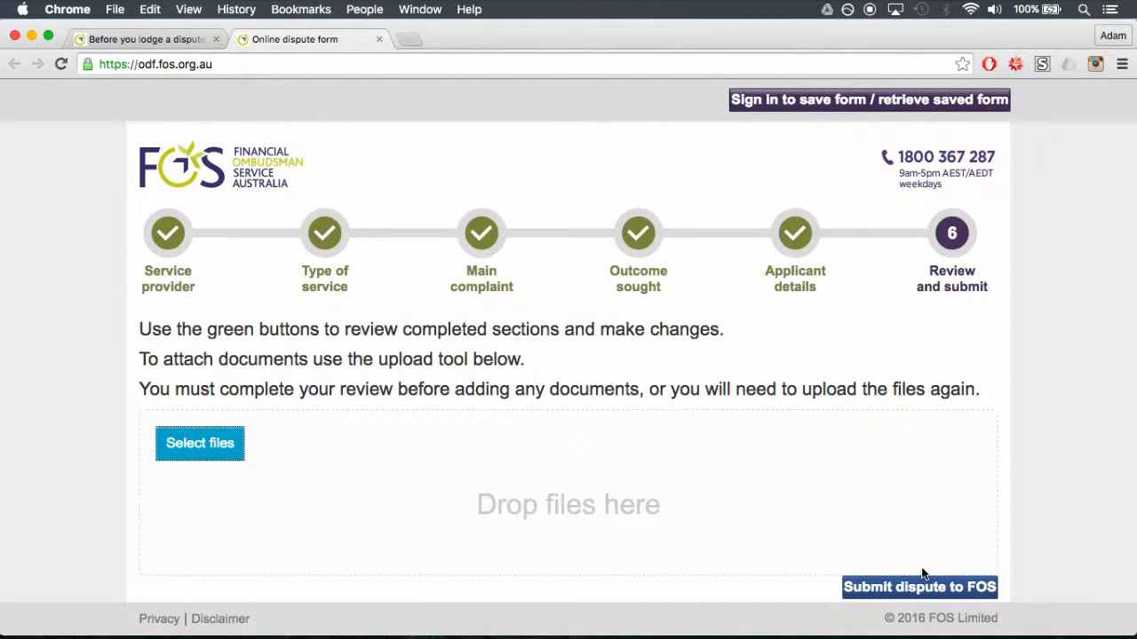